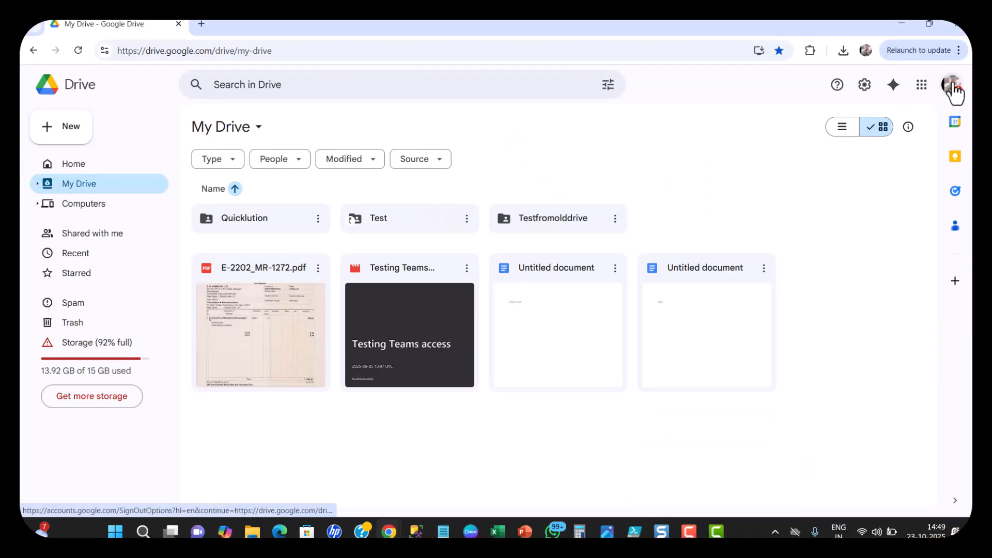
mouse_move(952, 83)
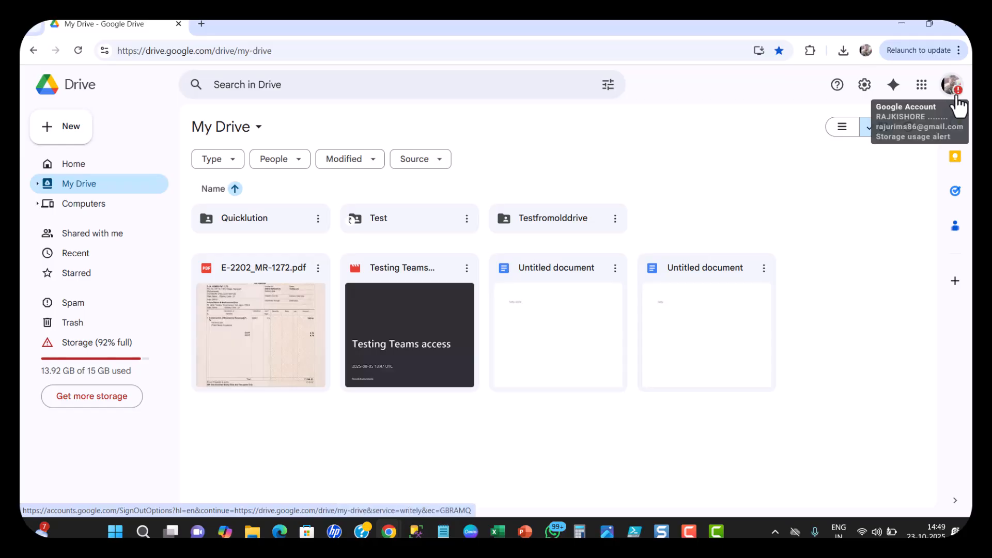
Step: Show the account panel with the signed-in account and 92% storage usage
left_click(951, 83)
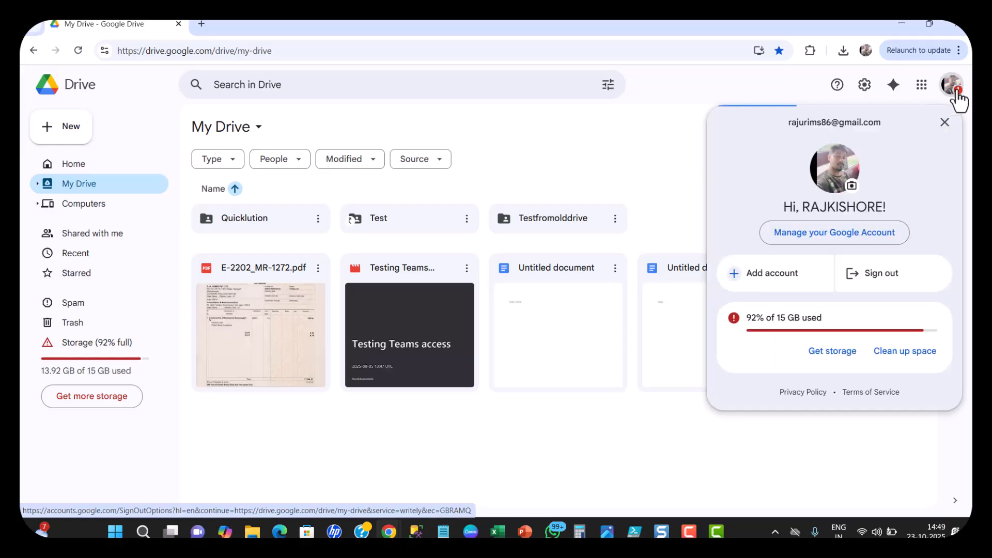
mouse_move(748, 335)
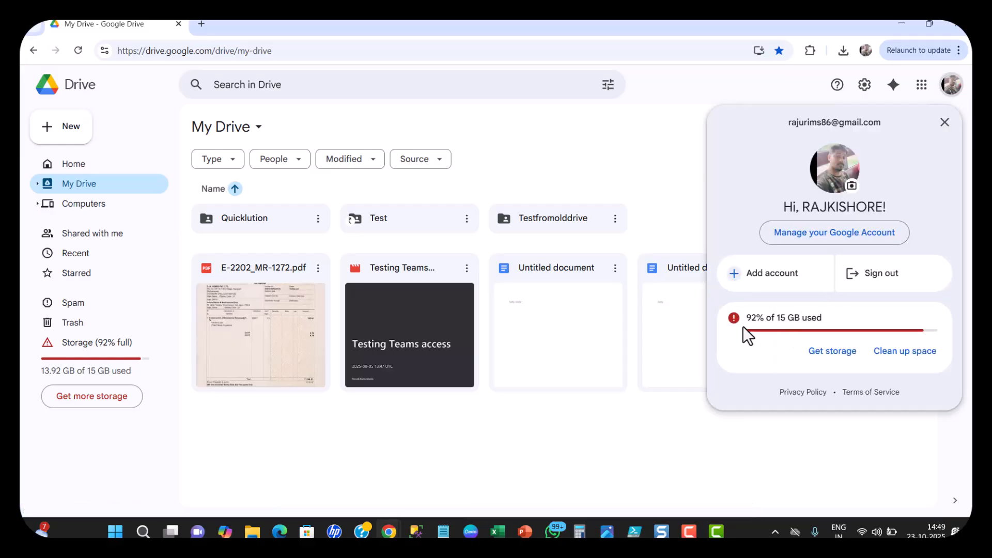
mouse_move(784, 324)
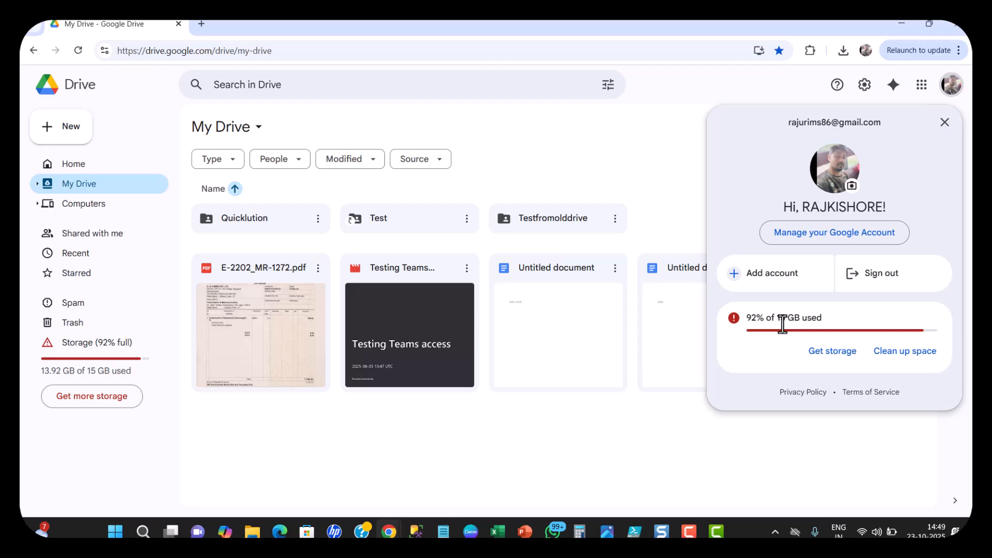
mouse_move(904, 350)
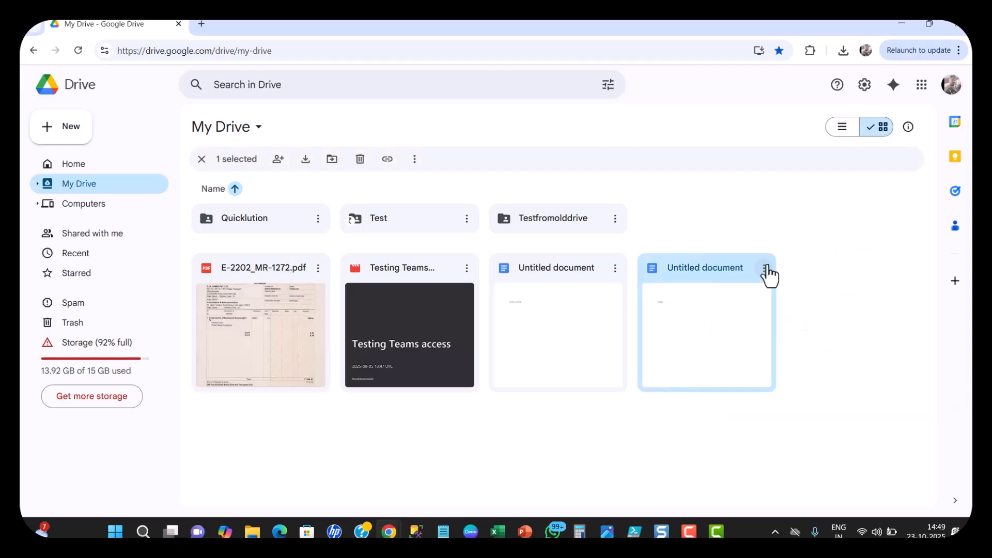
mouse_move(255, 173)
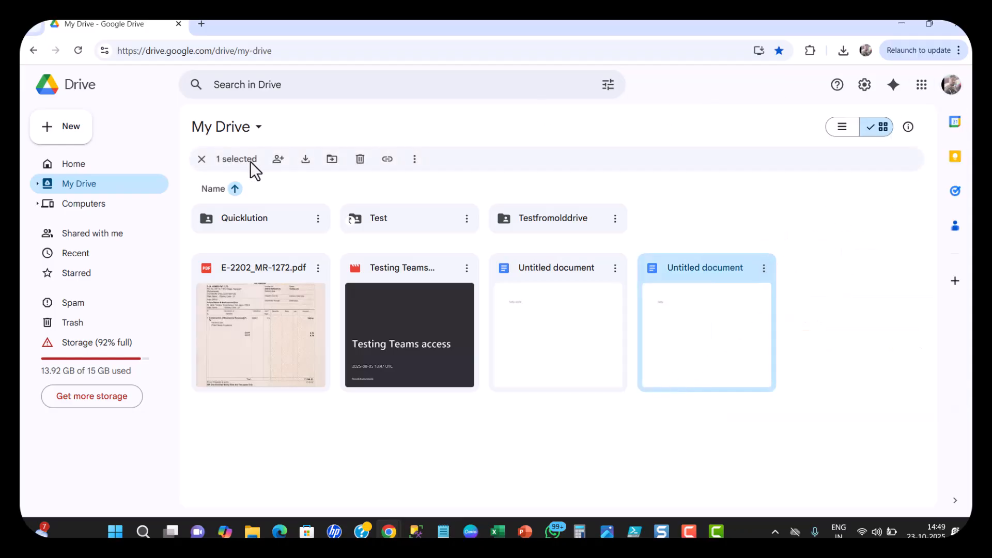
mouse_move(885, 310)
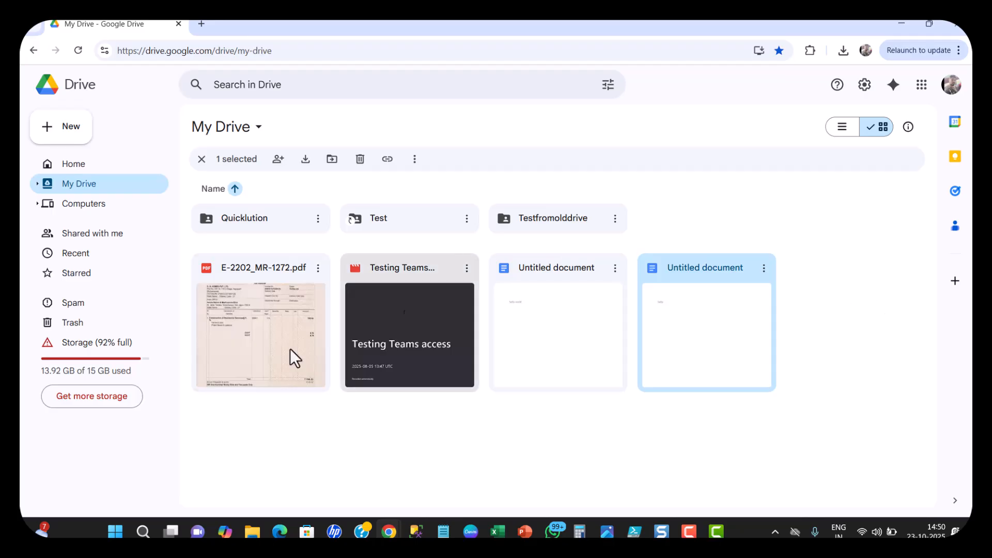
mouse_move(75, 370)
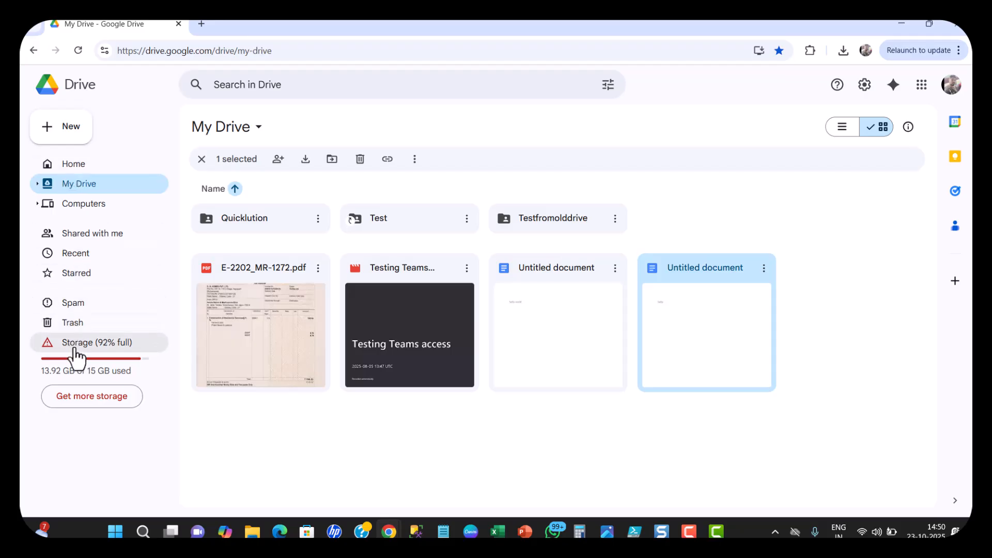
mouse_move(72, 348)
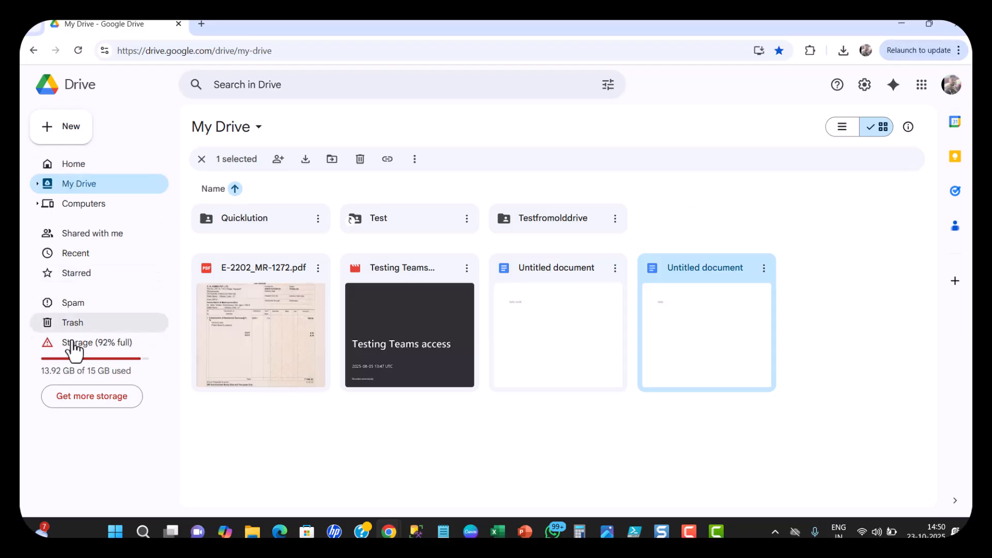
Step: Reach the Google One Storage Manager's clean-up suggestions from the 92%-full Storage view
left_click(96, 342)
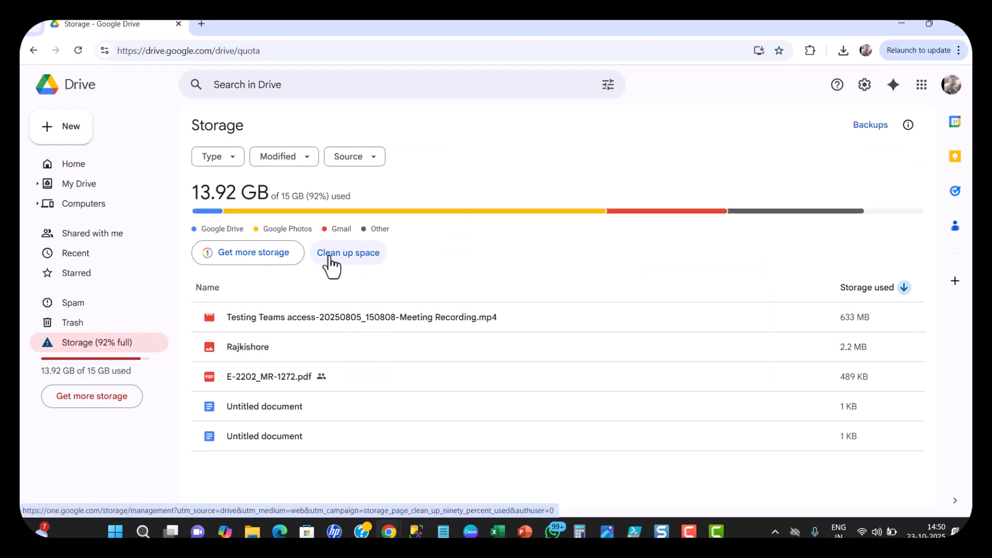
left_click(348, 253)
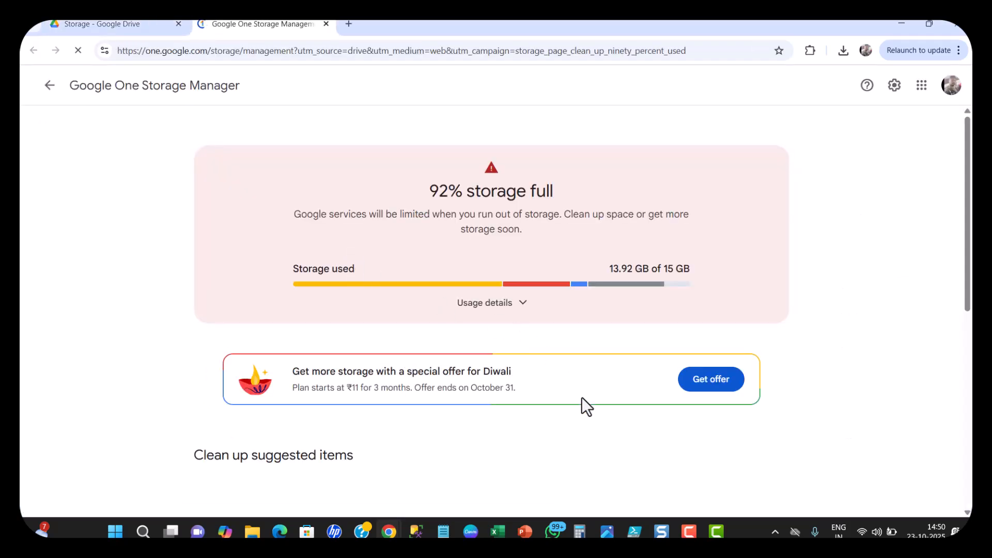
scroll("down", 3)
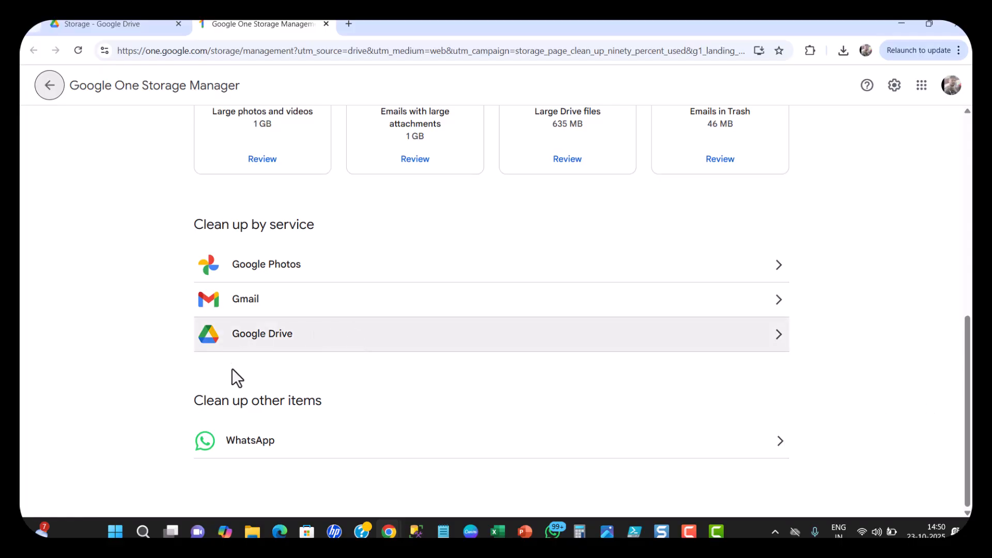
mouse_move(227, 409)
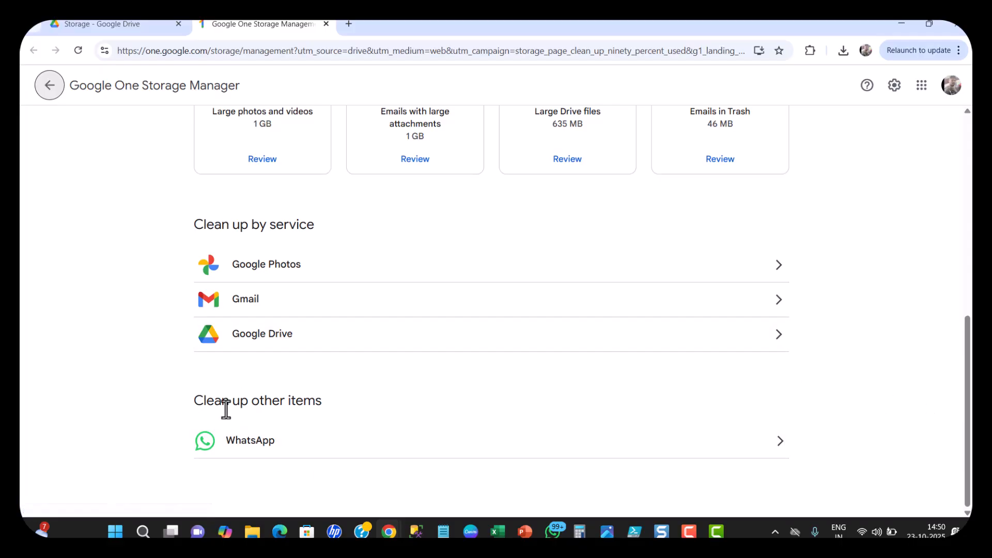
mouse_move(323, 459)
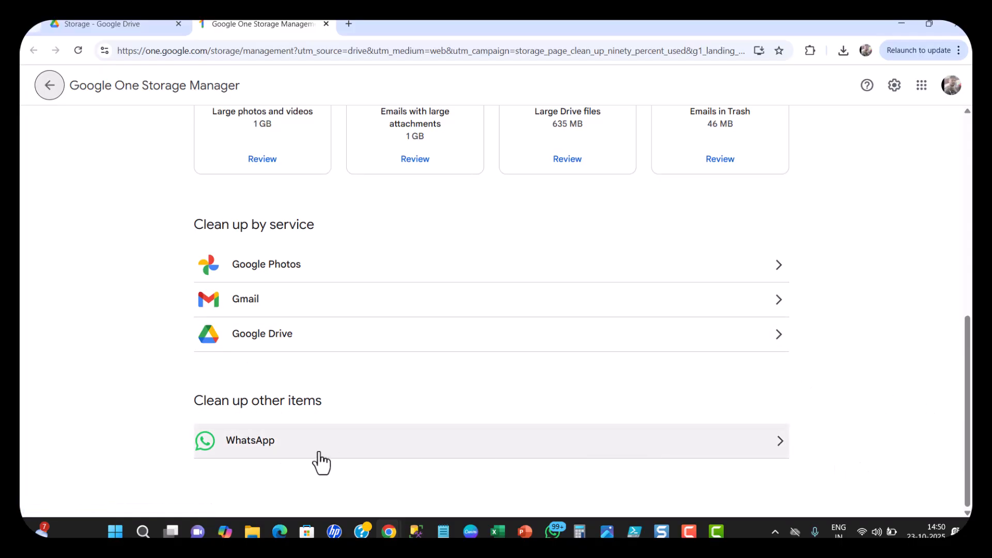
mouse_move(796, 456)
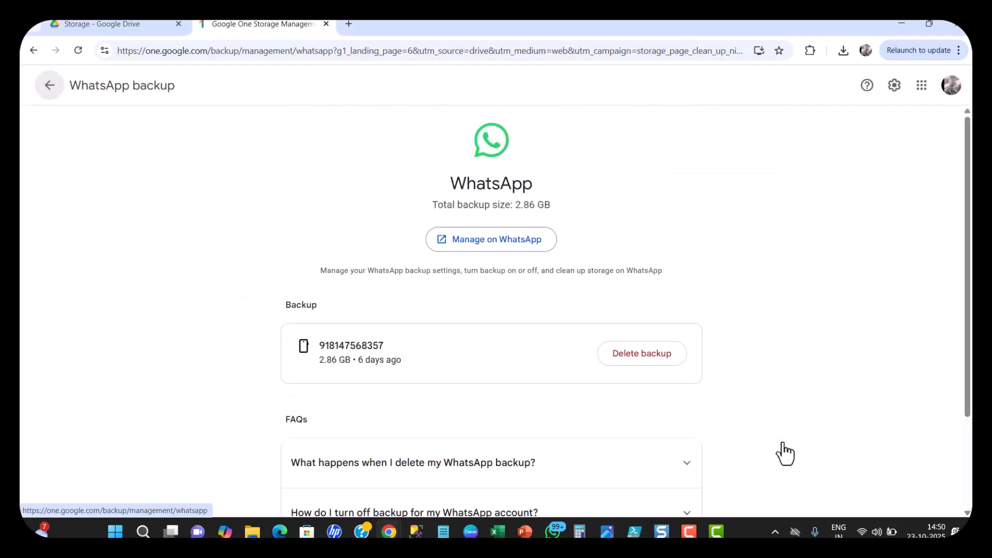
Step: Scroll the WhatsApp backup page showing the 2.86 GB backup and delete option
scroll("up", 3)
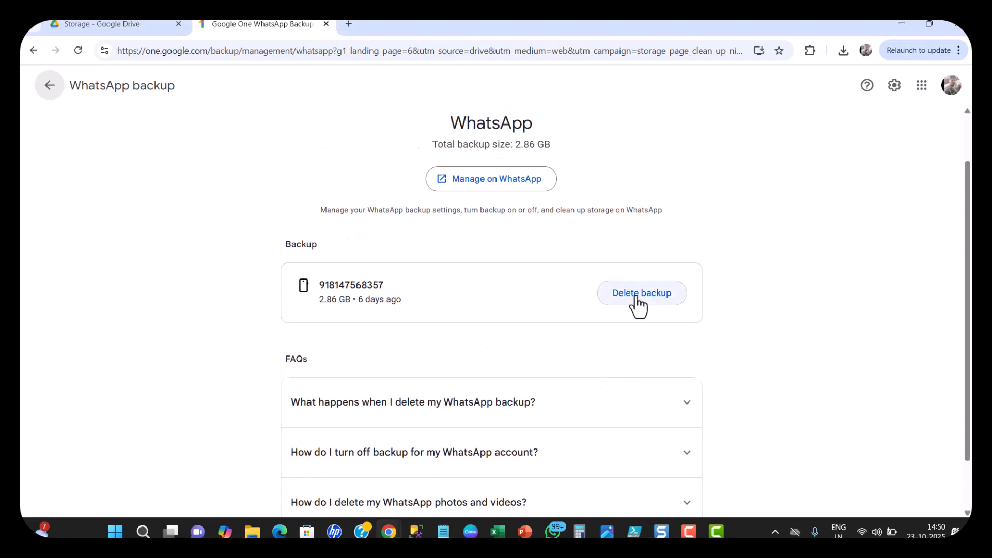
mouse_move(623, 304)
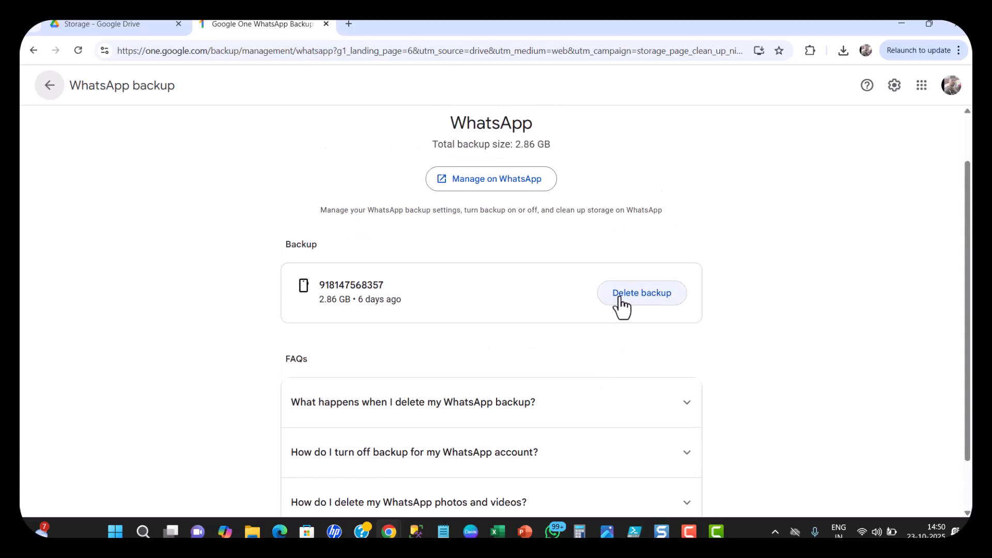
mouse_move(658, 314)
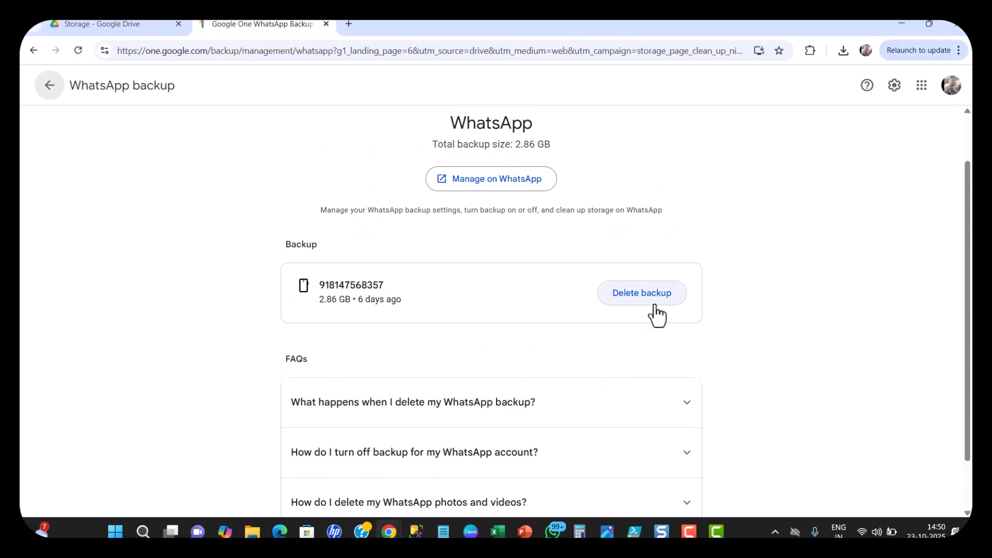
Step: Start deleting the WhatsApp backup, tick the 'I understand' acknowledgement, then untick it
left_click(641, 293)
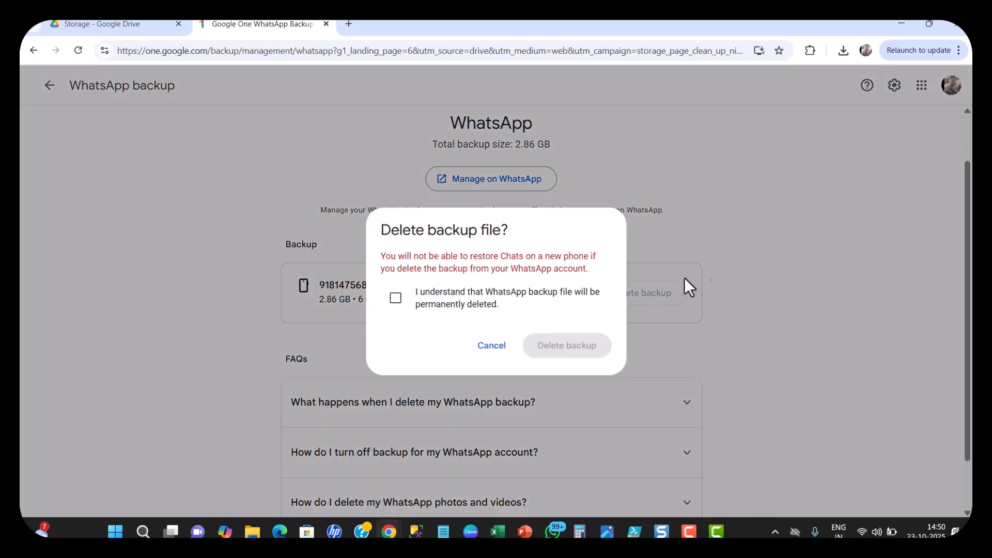
mouse_move(448, 250)
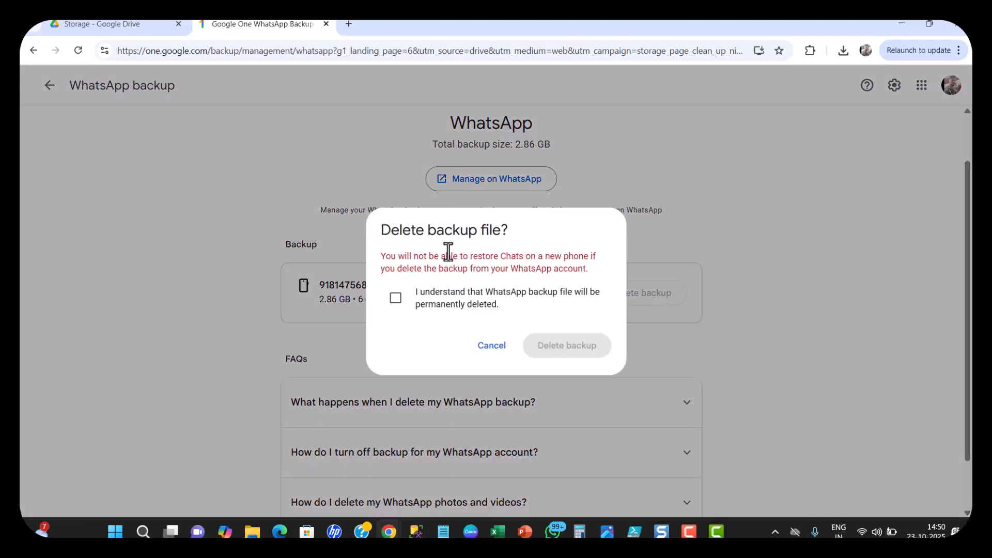
mouse_move(460, 262)
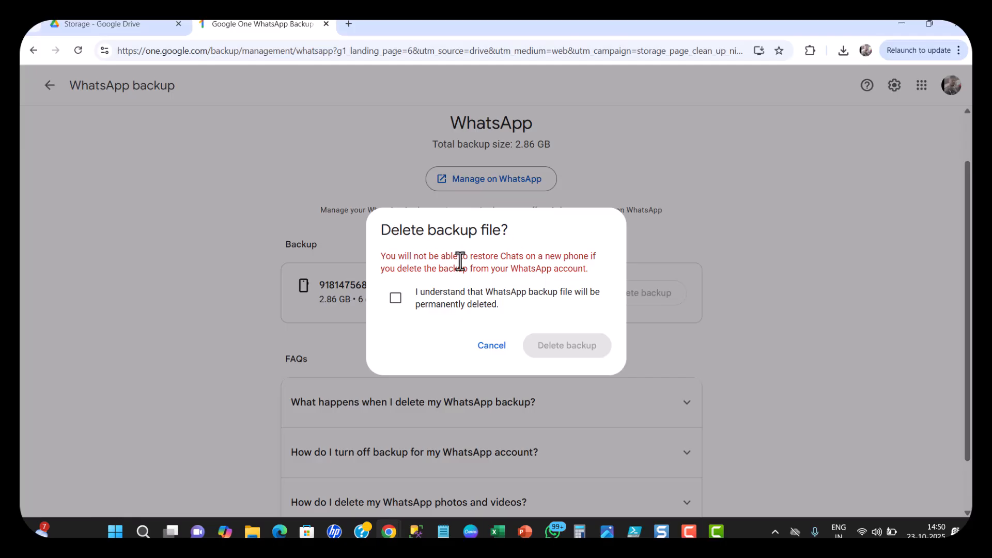
mouse_move(545, 265)
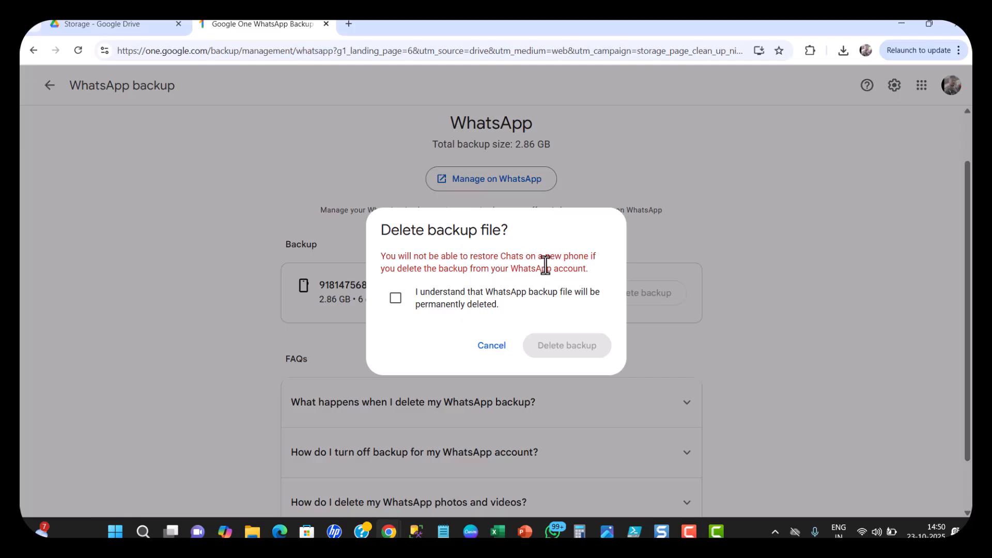
mouse_move(456, 283)
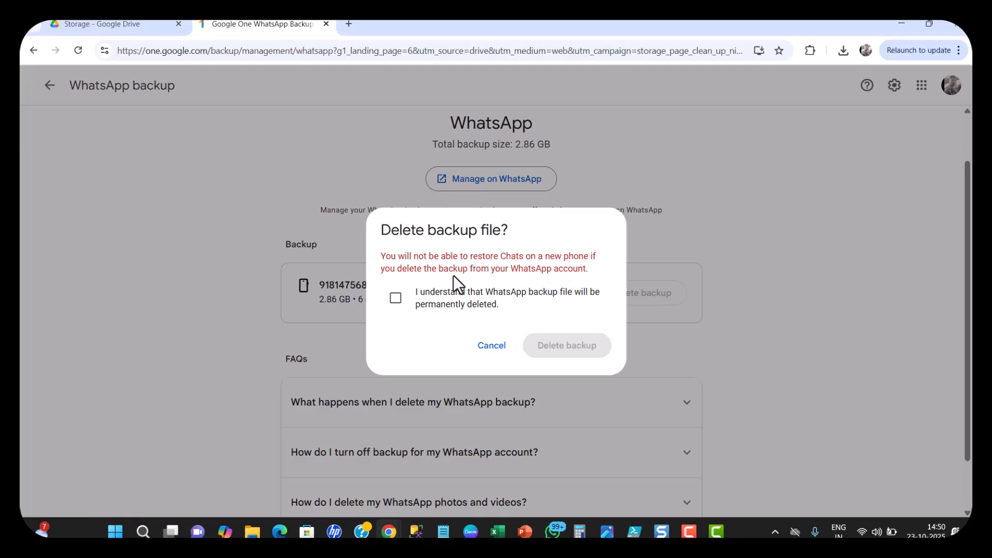
mouse_move(594, 282)
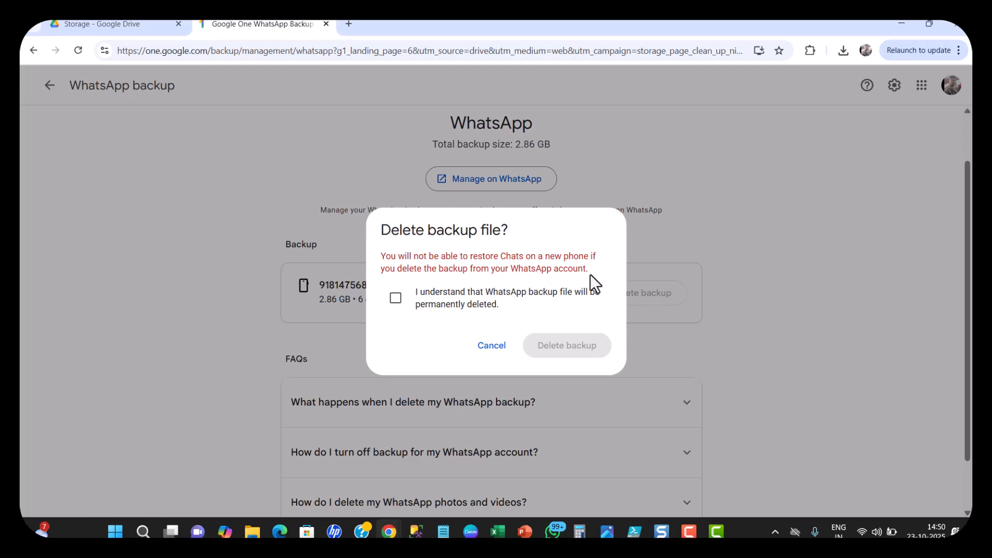
mouse_move(435, 265)
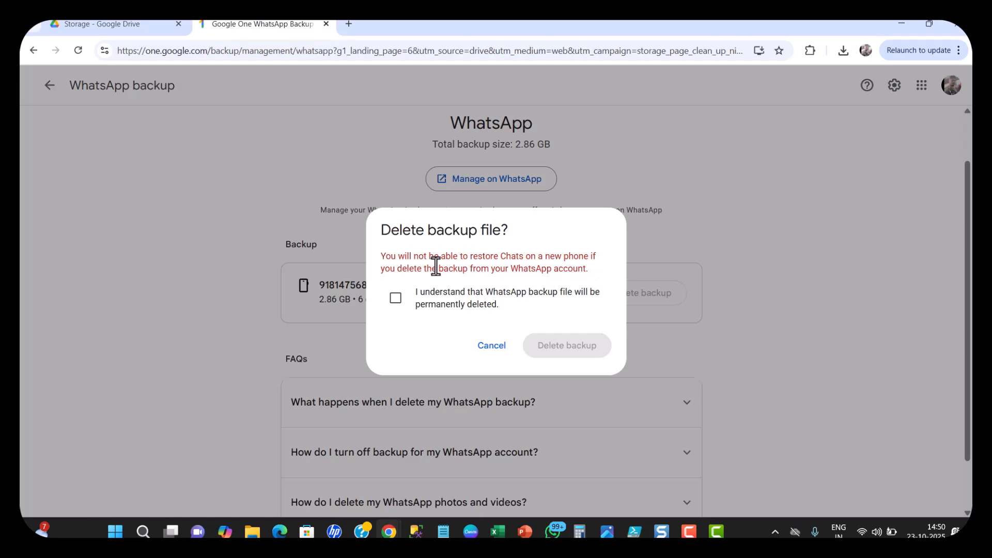
left_click(396, 298)
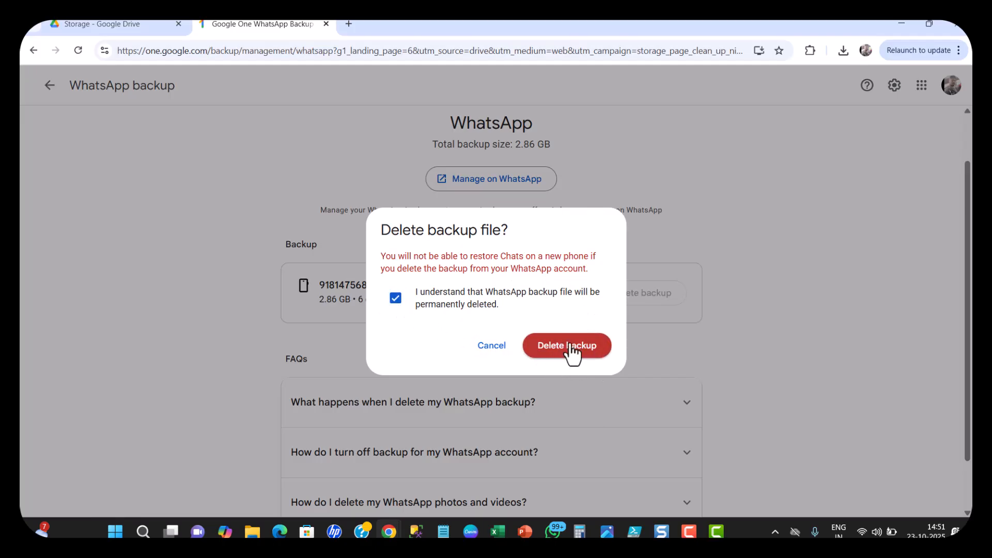
mouse_move(396, 298)
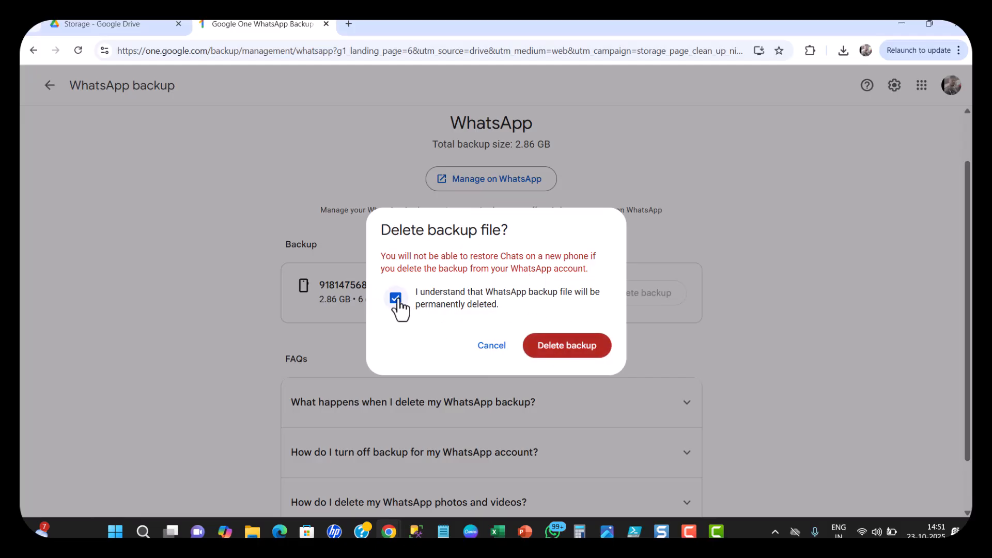
left_click(395, 298)
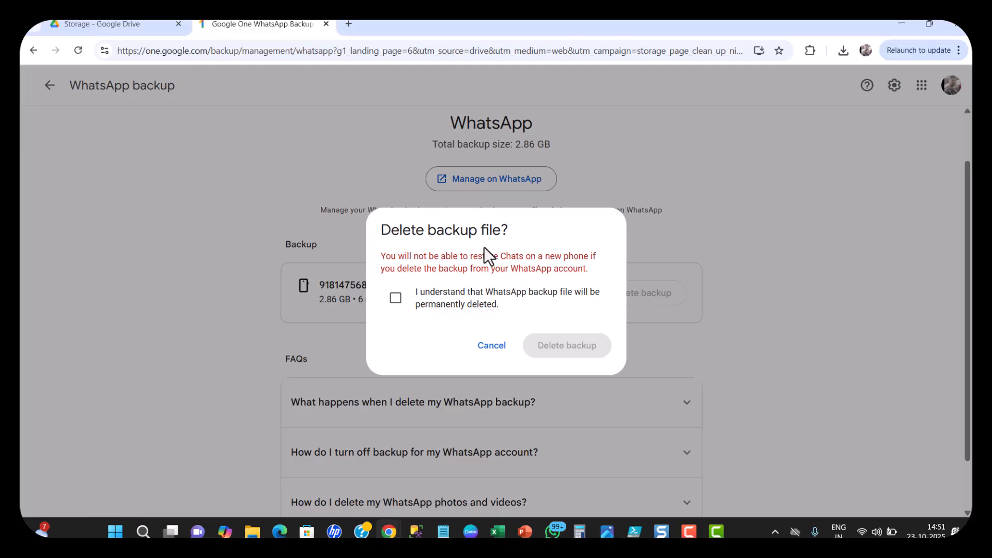
mouse_move(490, 269)
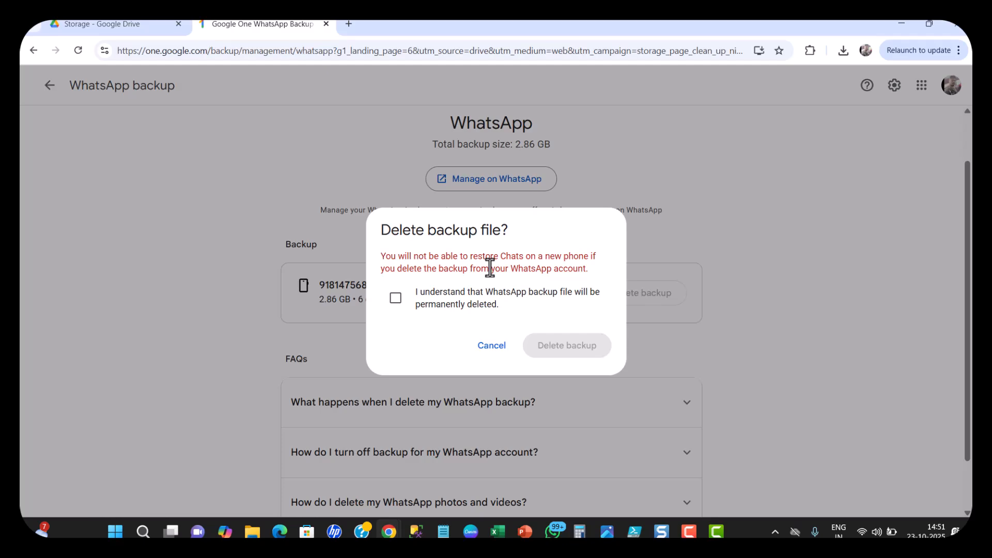
mouse_move(492, 345)
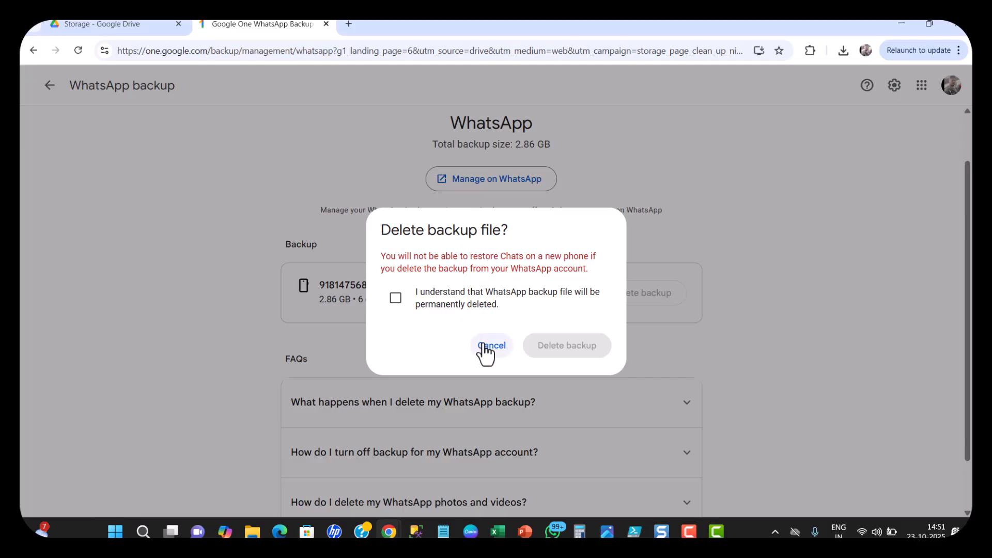
Step: Cancel the deletion and expand the FAQ 'What happens when I delete my WhatsApp backup?'
left_click(493, 345)
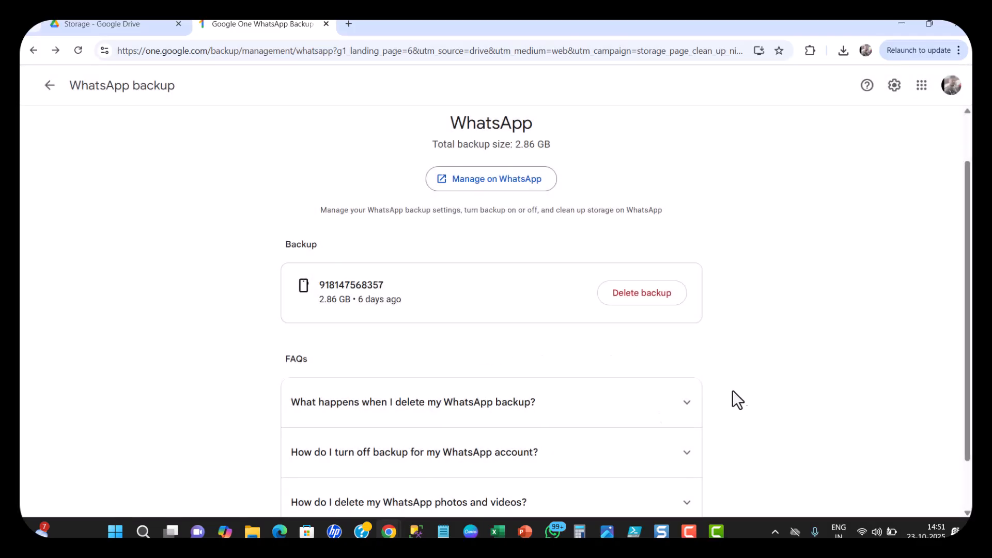
scroll("down", 3)
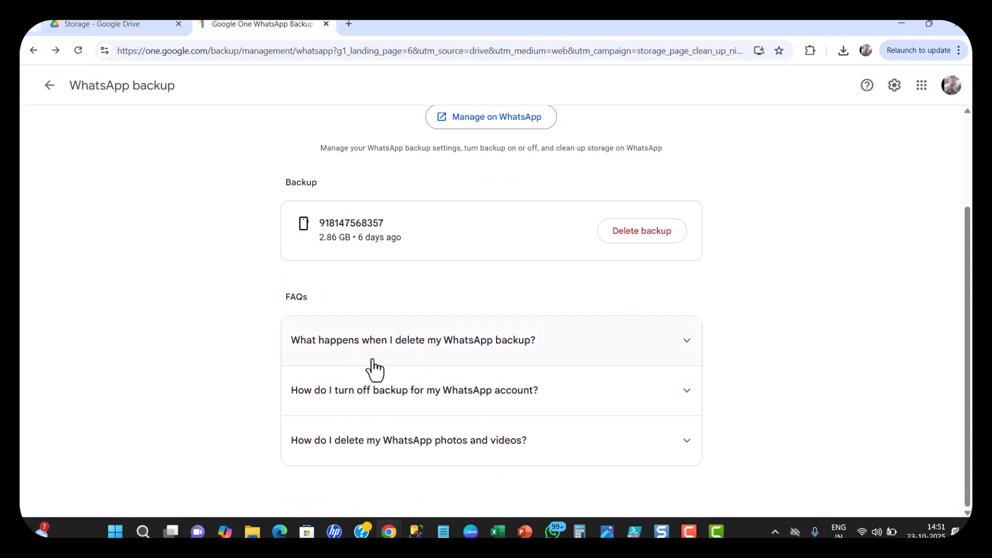
mouse_move(393, 357)
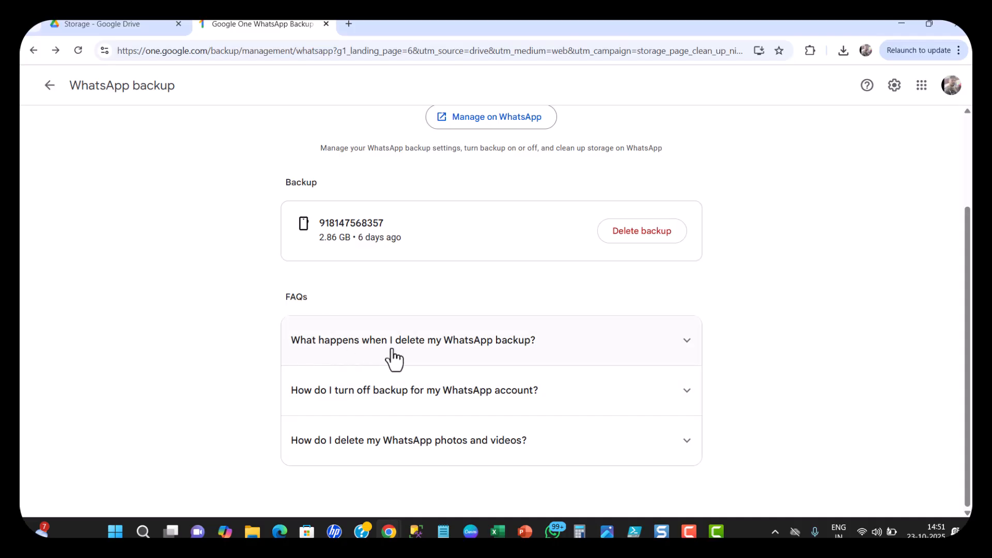
mouse_move(537, 360)
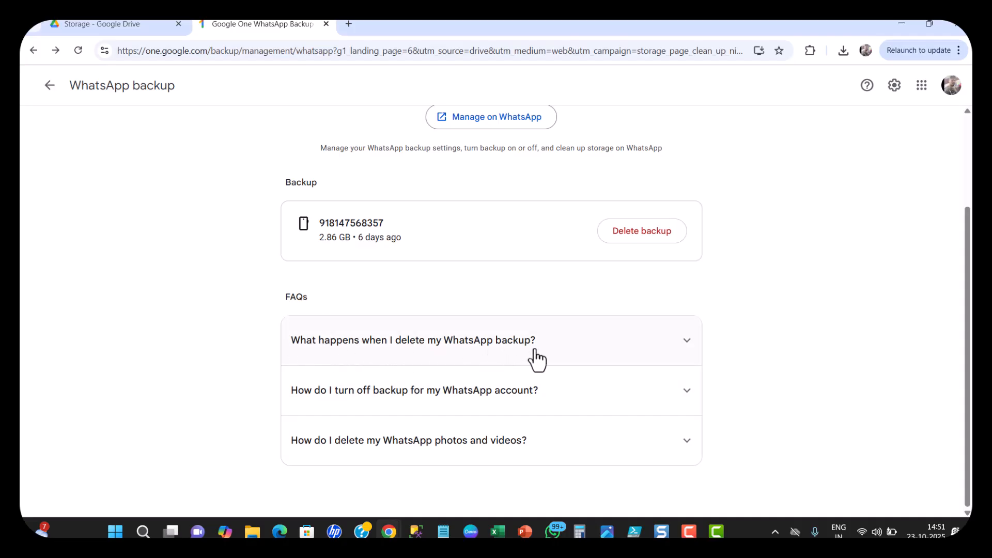
left_click(412, 340)
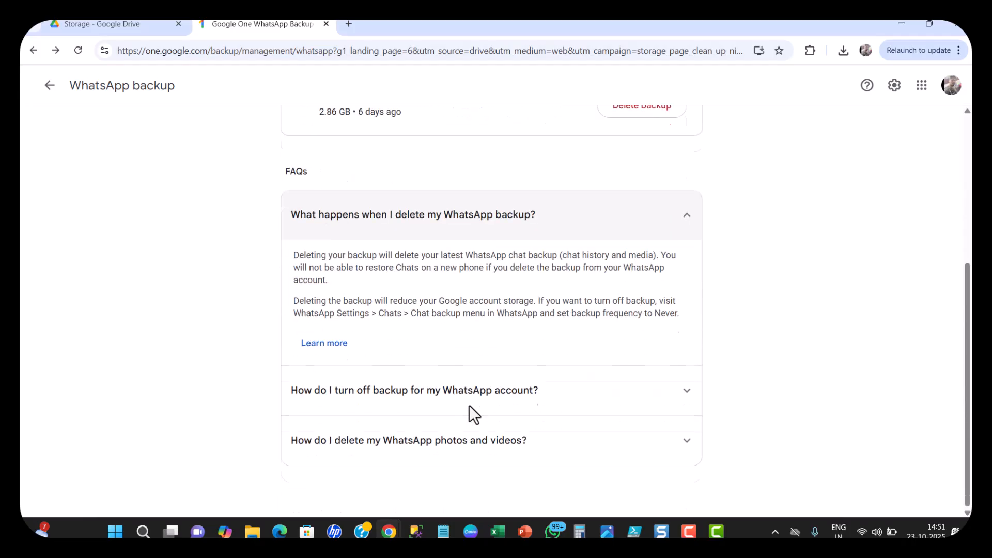
mouse_move(360, 407)
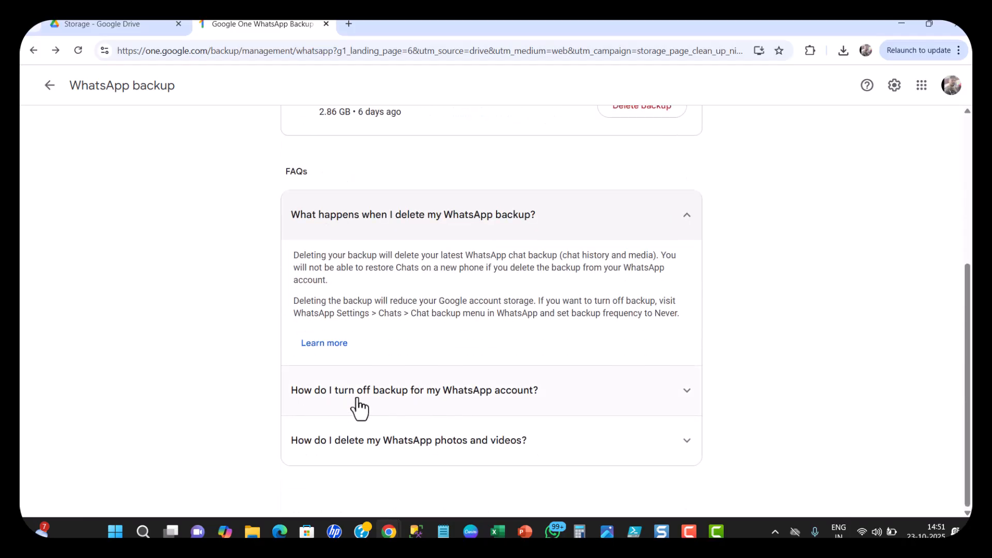
mouse_move(543, 409)
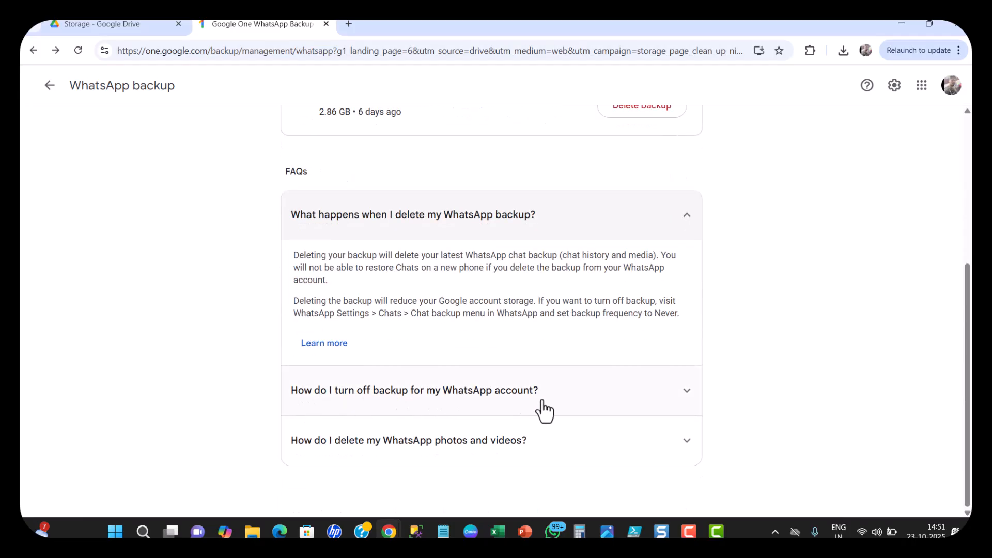
mouse_move(436, 461)
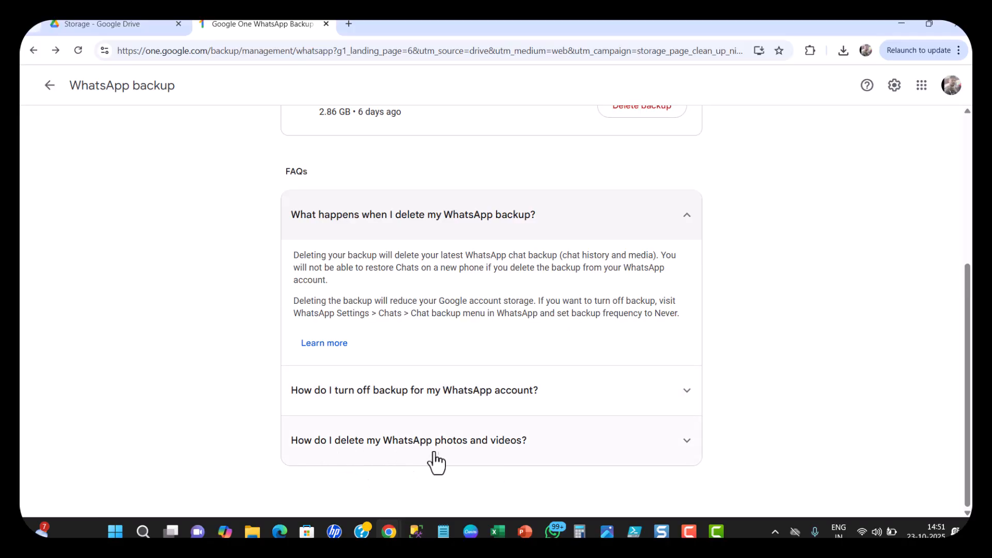
mouse_move(378, 295)
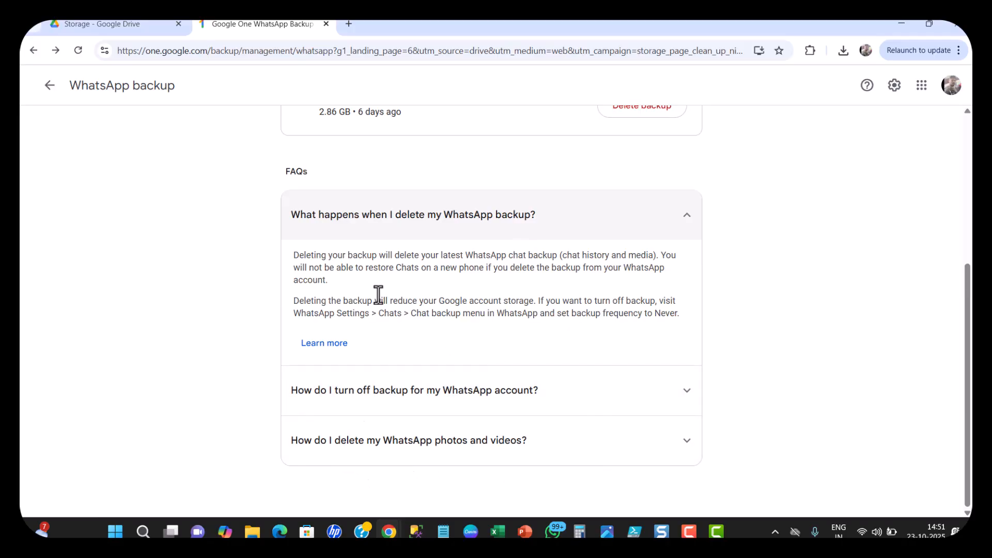
scroll("up", 3)
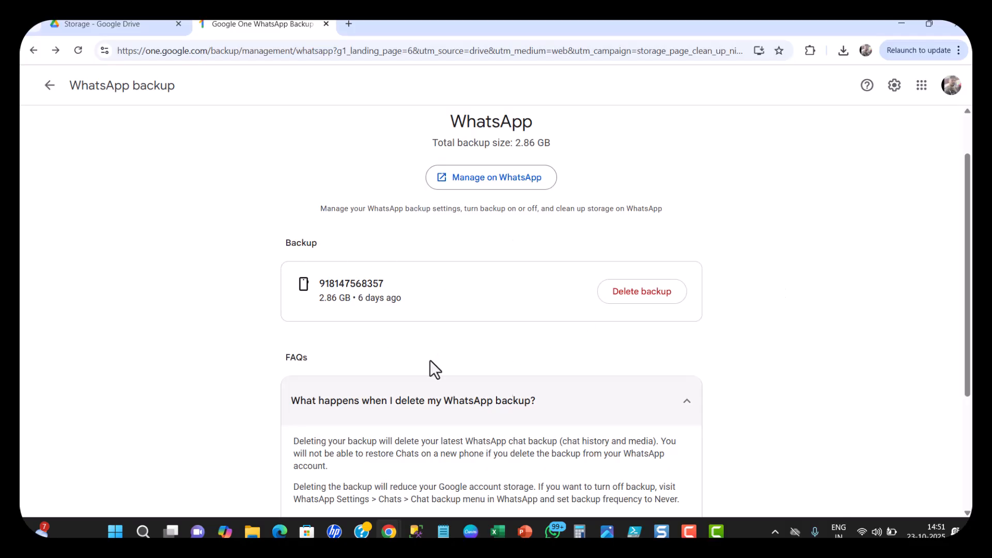
mouse_move(663, 351)
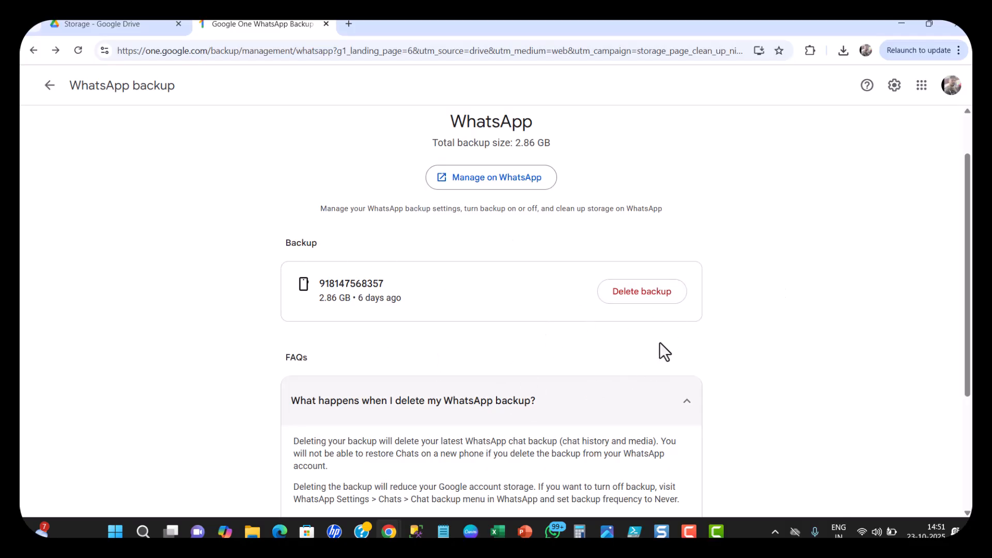
mouse_move(830, 323)
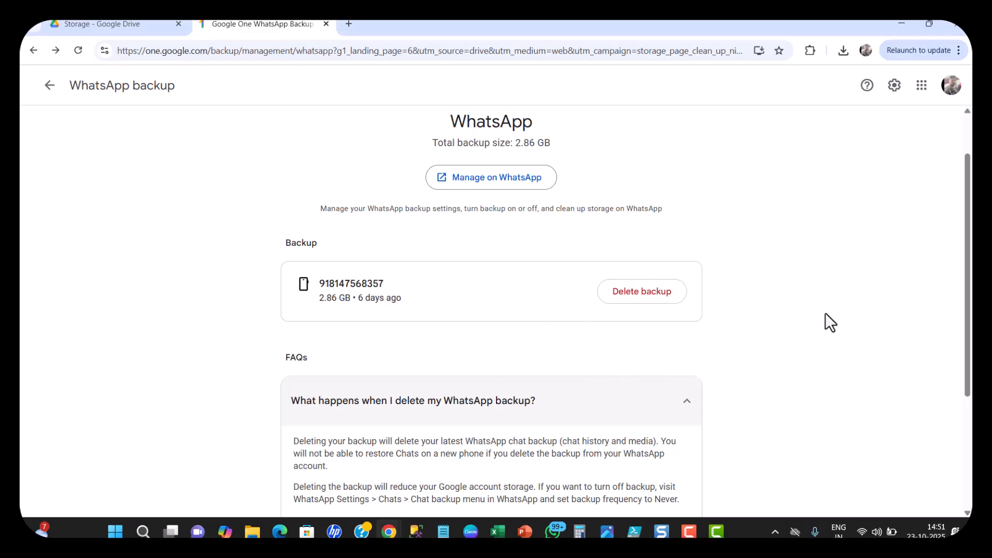